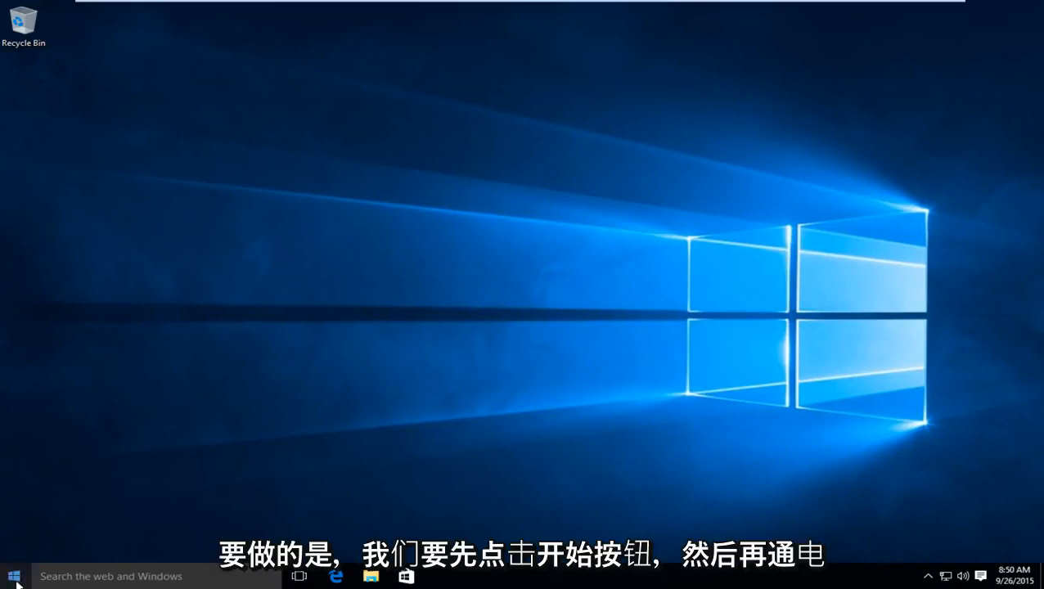
# Step: From the Start menu's Power options, Shift+Restart the PC into the recovery environment
pyautogui.click(12, 575)
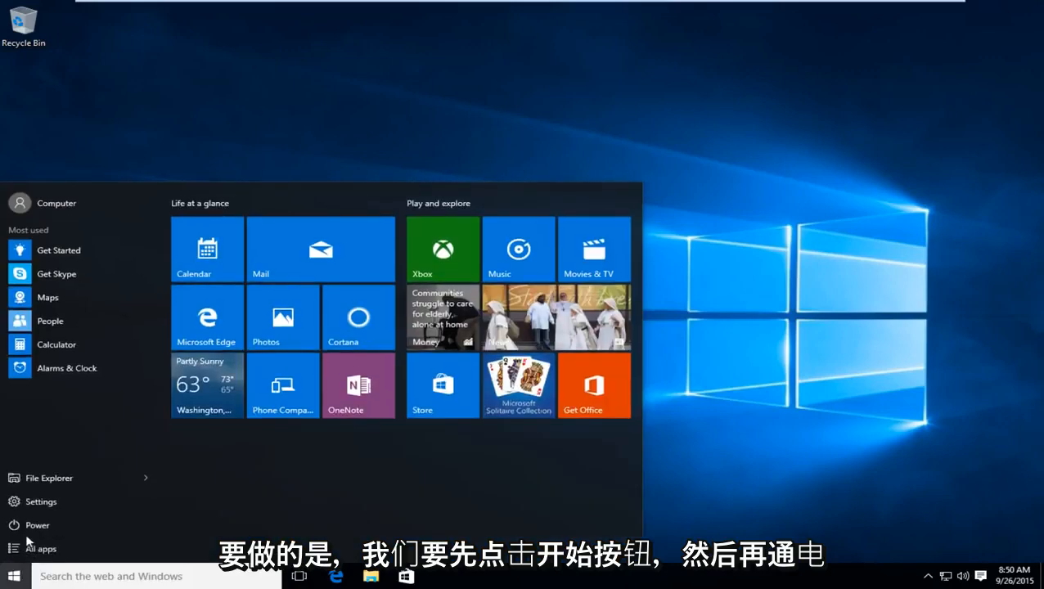
pyautogui.moveTo(36, 524)
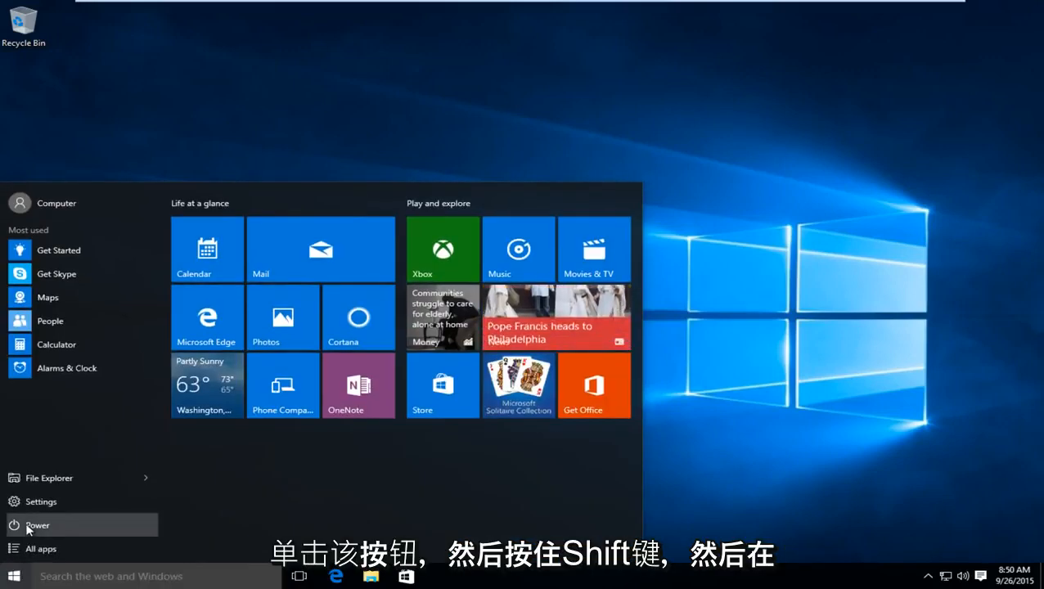
pyautogui.click(36, 523)
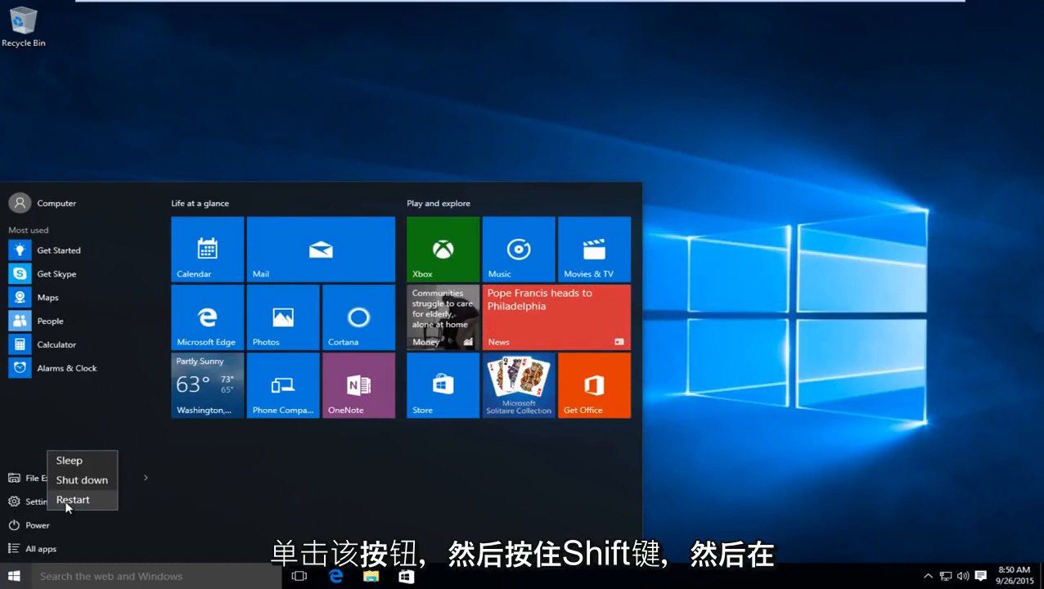
pyautogui.press('shift')
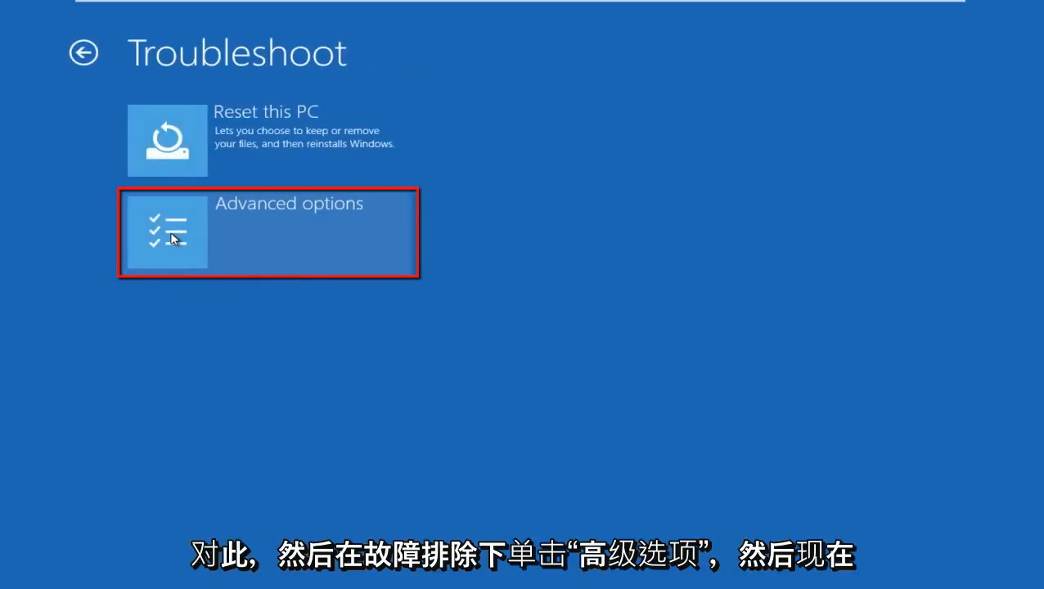
pyautogui.moveTo(199, 102)
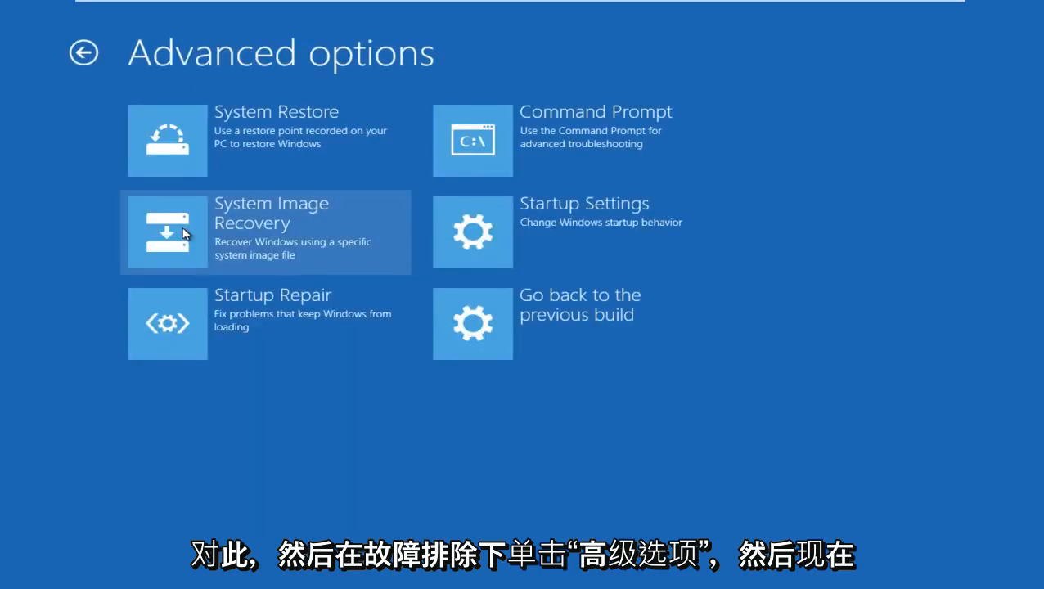
pyautogui.moveTo(439, 80)
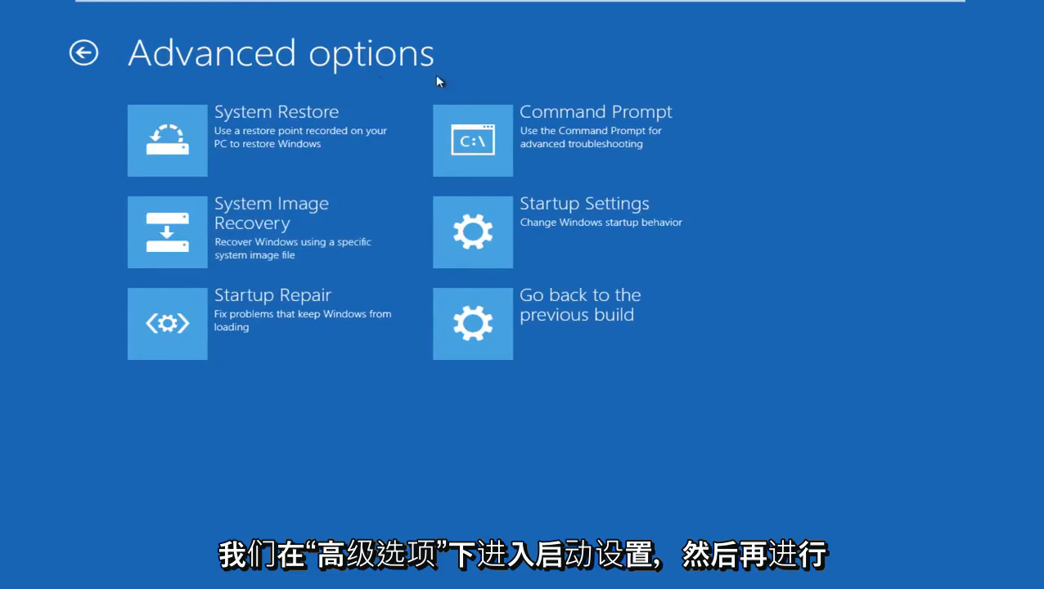
# Step: Choose Startup Settings under Advanced options and restart to reach the numbered startup list
pyautogui.click(471, 232)
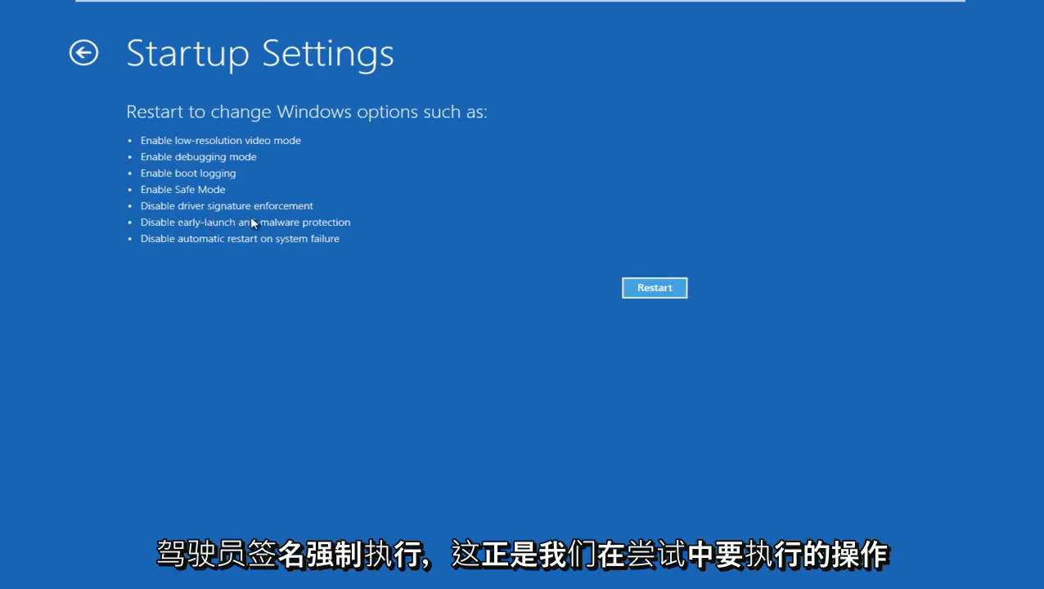
pyautogui.moveTo(284, 222)
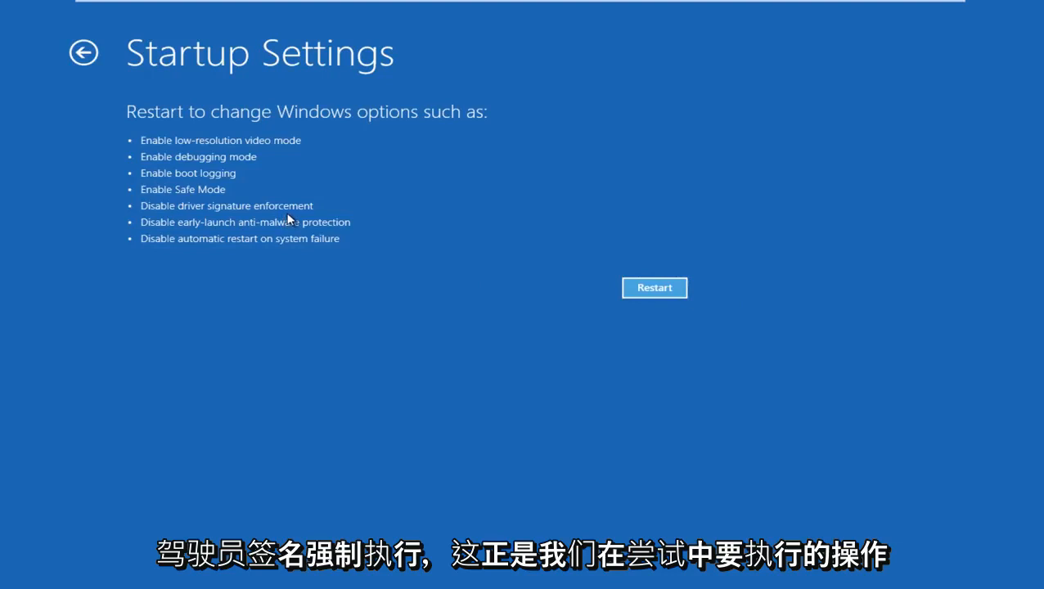
pyautogui.moveTo(605, 283)
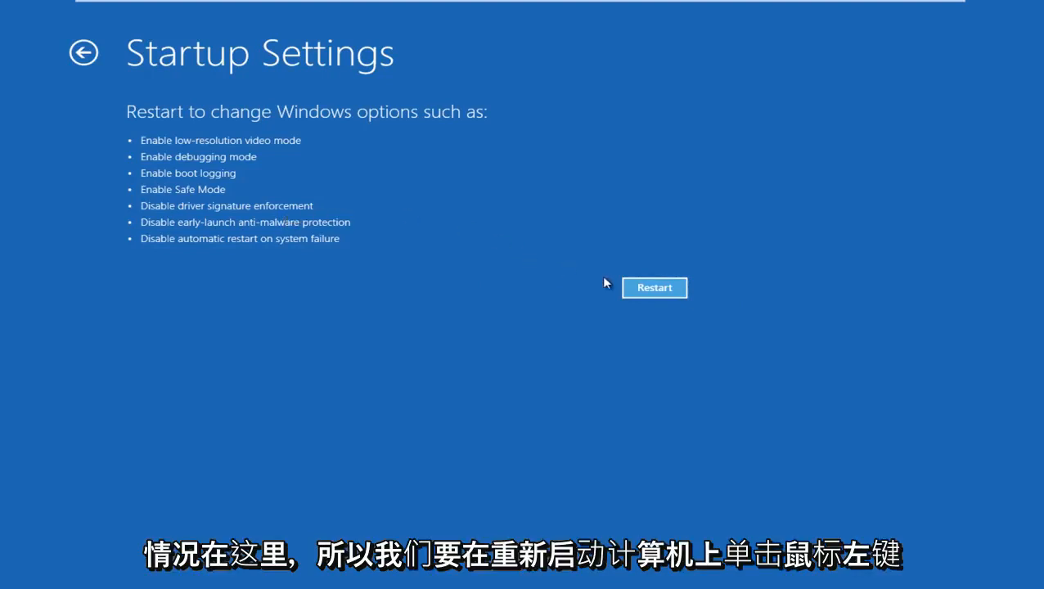
pyautogui.click(655, 288)
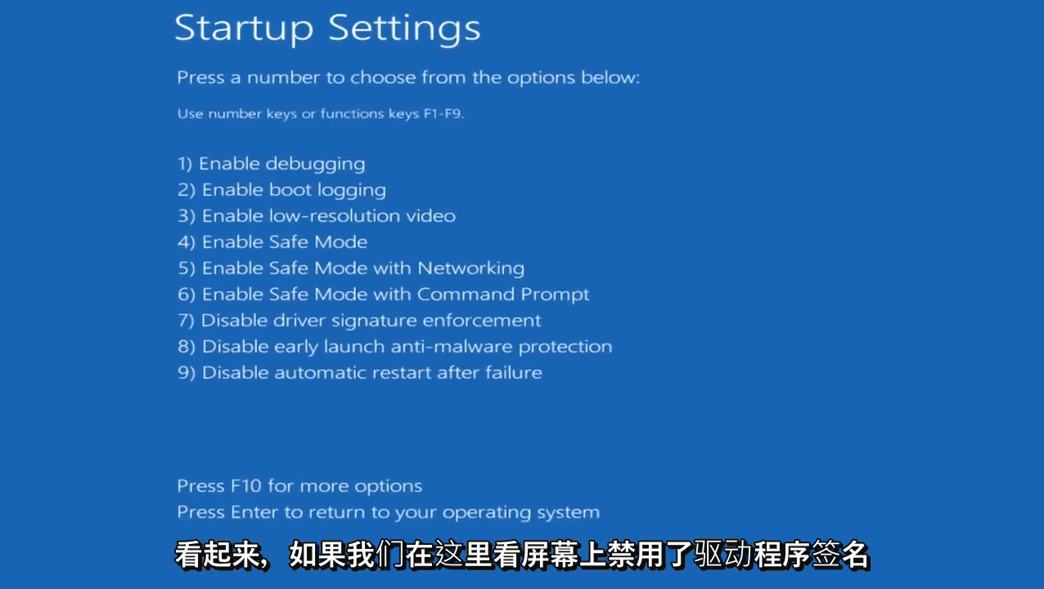
# Step: Select option 7 to boot with driver signature enforcement disabled
pyautogui.press('7')
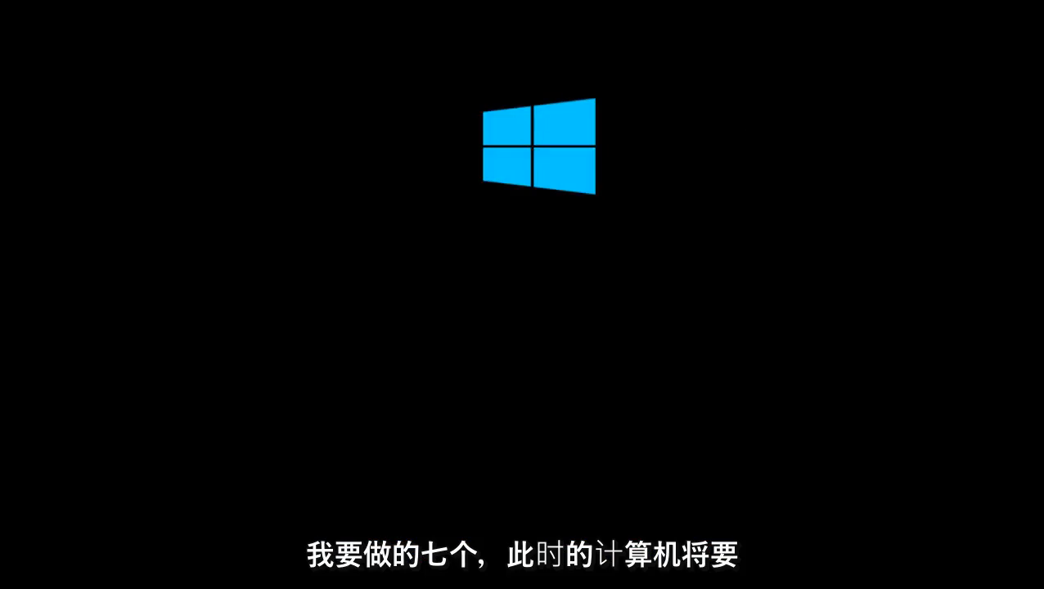